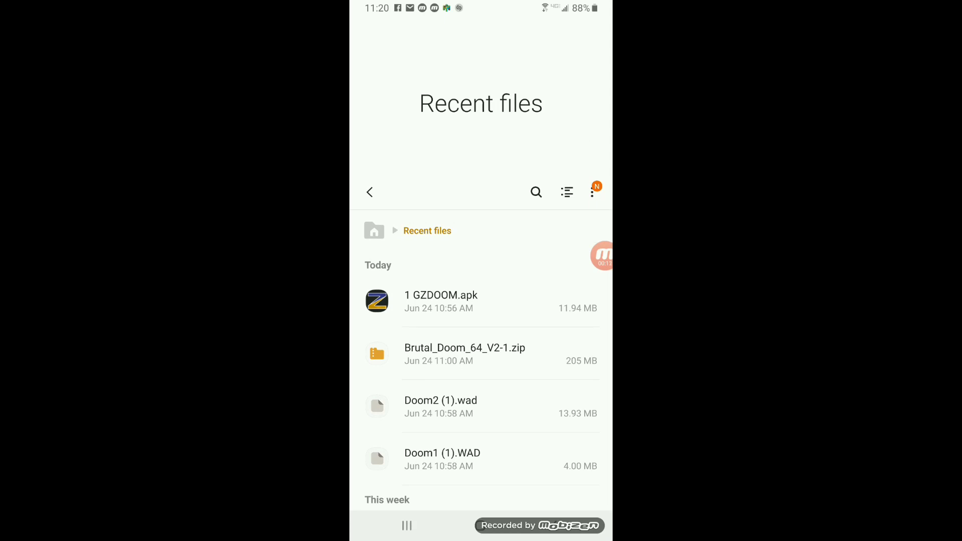
Go to Internal storage > Beloko > Doom and copy Doom1.WAD.
click(370, 192)
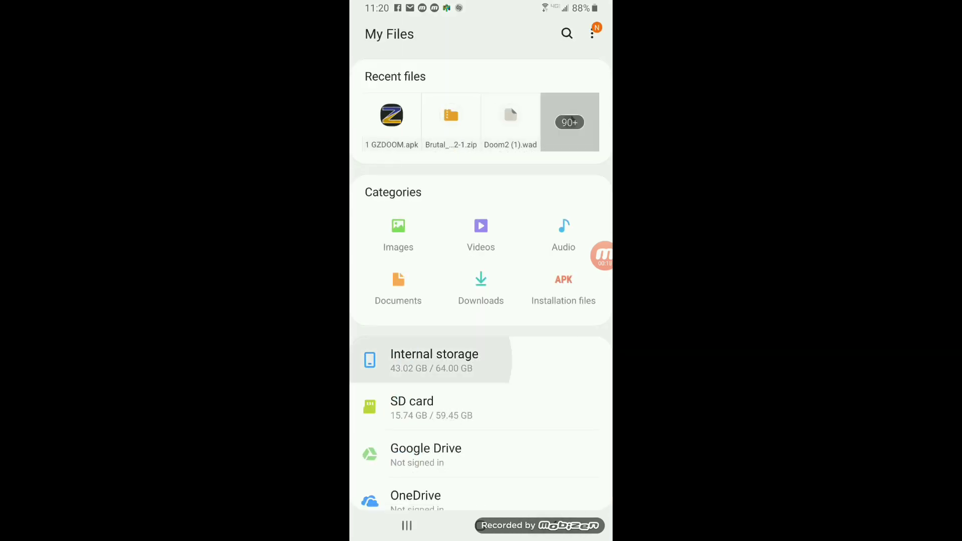
click(434, 359)
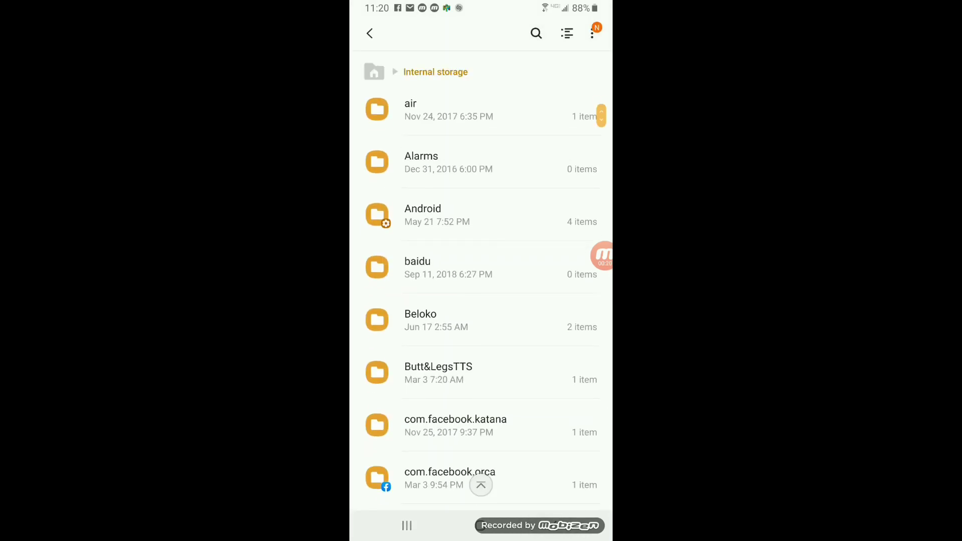
click(420, 320)
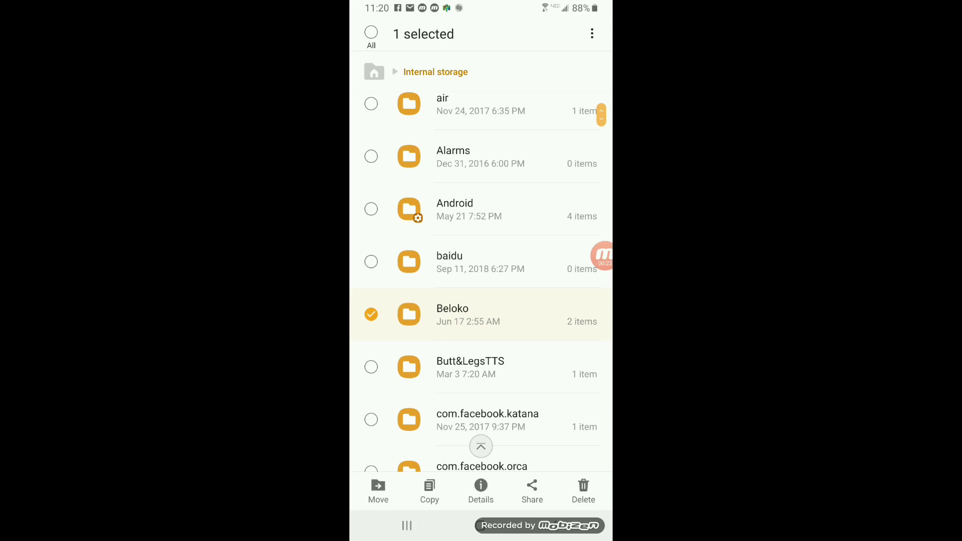
click(452, 314)
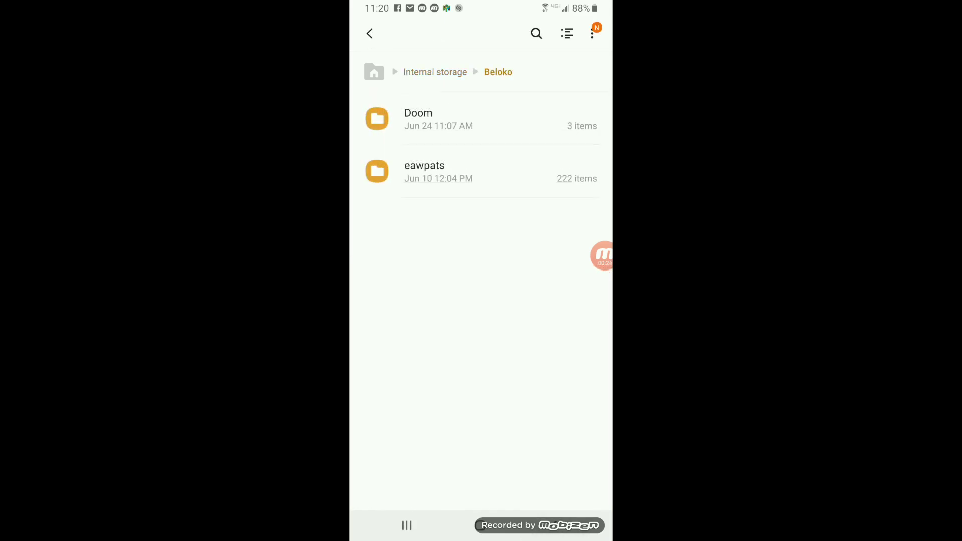
click(418, 120)
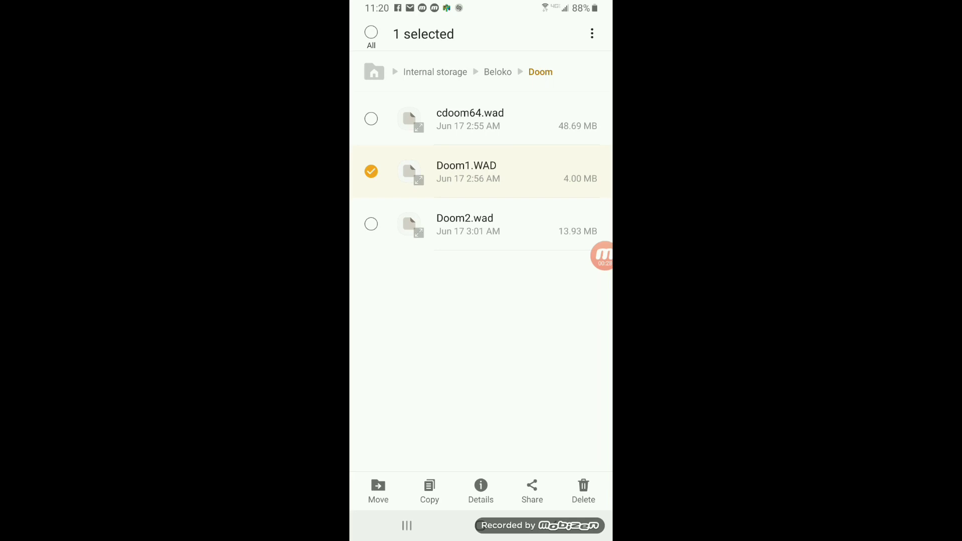
click(429, 492)
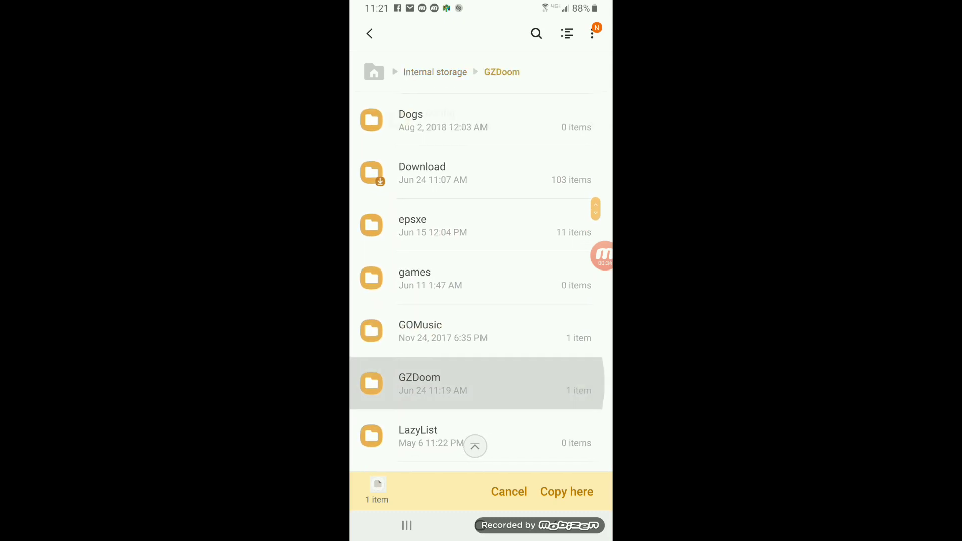
Paste Doom1.WAD into GZDoom's config folder and return to Beloko.
click(420, 383)
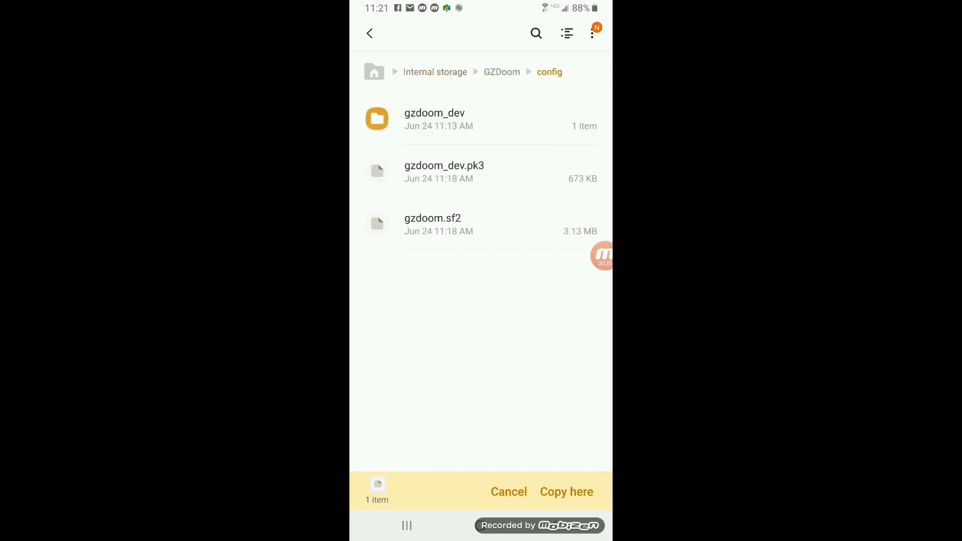
click(565, 492)
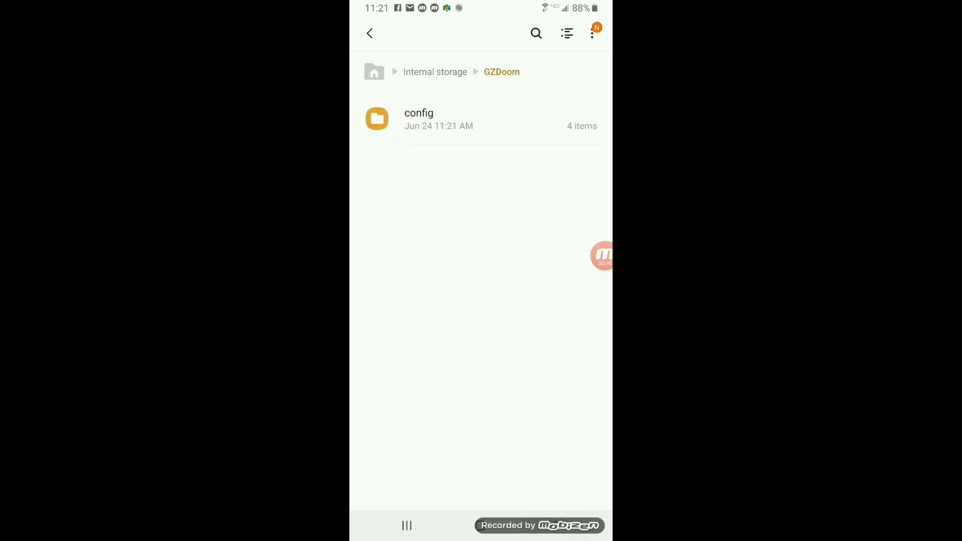
click(435, 72)
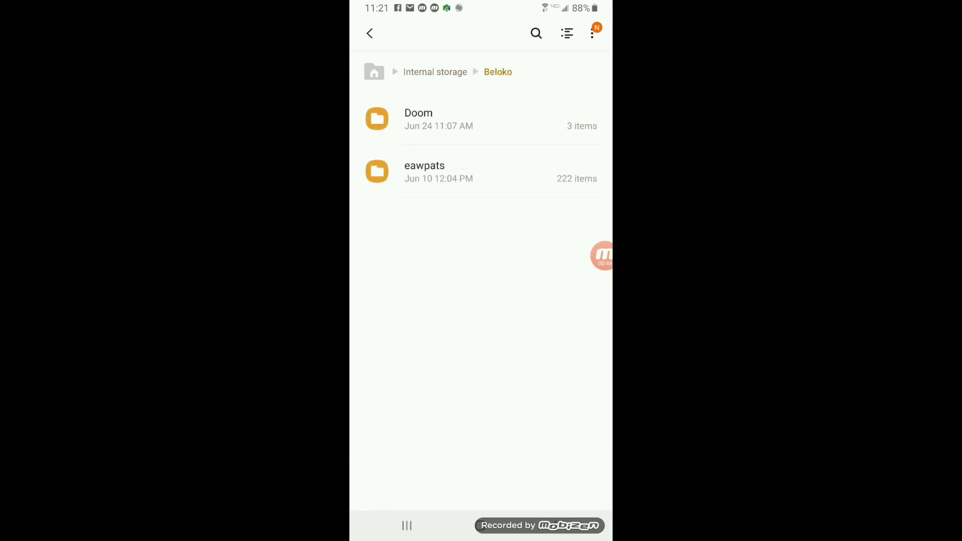
Copy Doom2.wad from Beloko's Doom folder and paste it into GZDoom config.
click(419, 119)
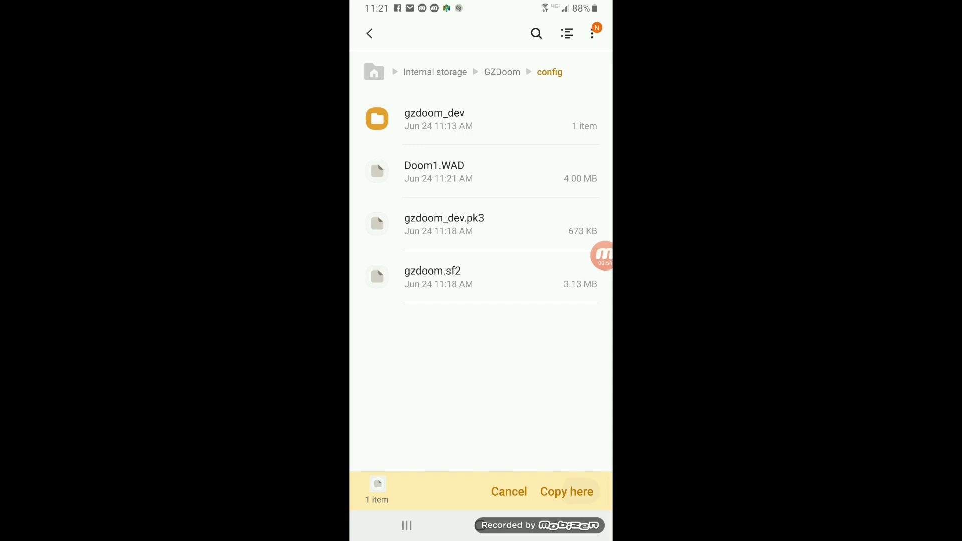
click(565, 491)
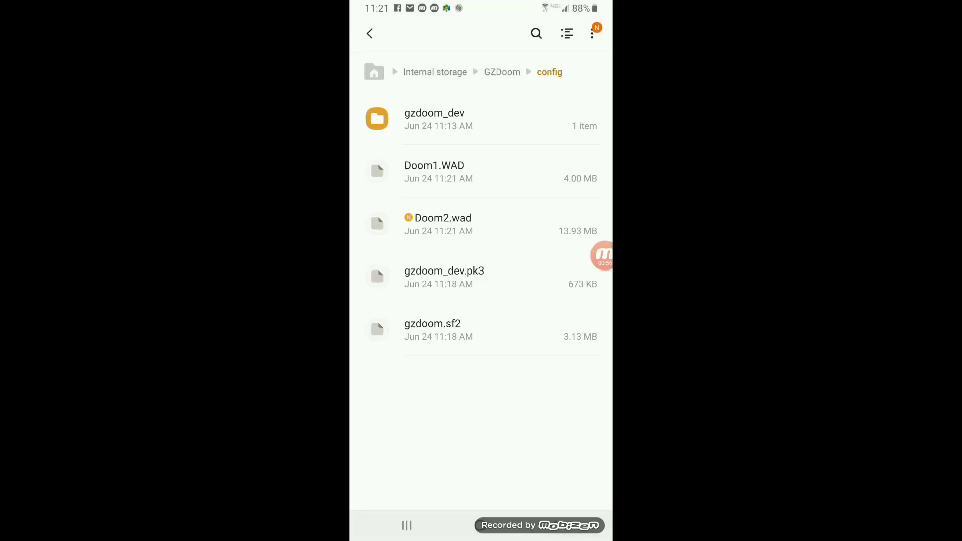
Create a 'mods' folder in GZDoom config, then go find the Brutal_Doom_64_V2-1 zip.
click(590, 33)
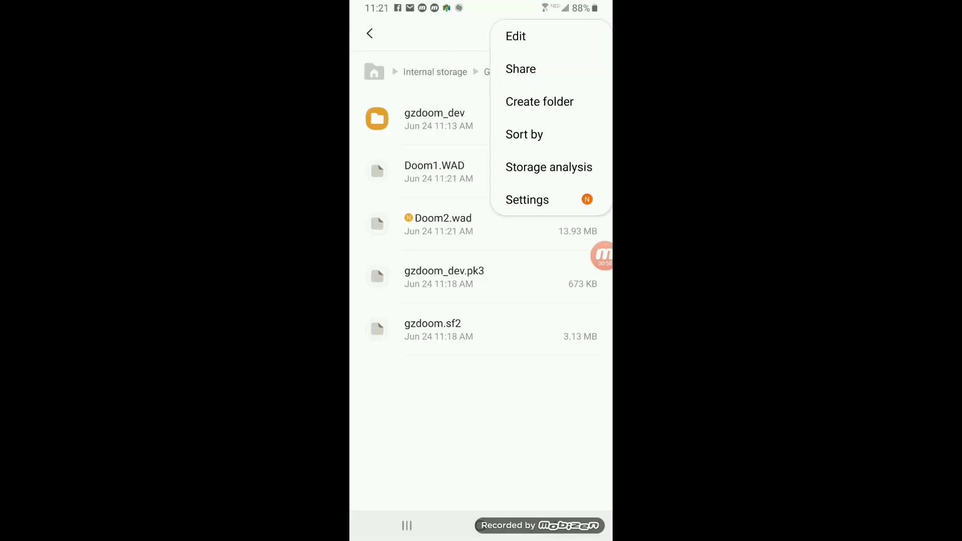
click(539, 101)
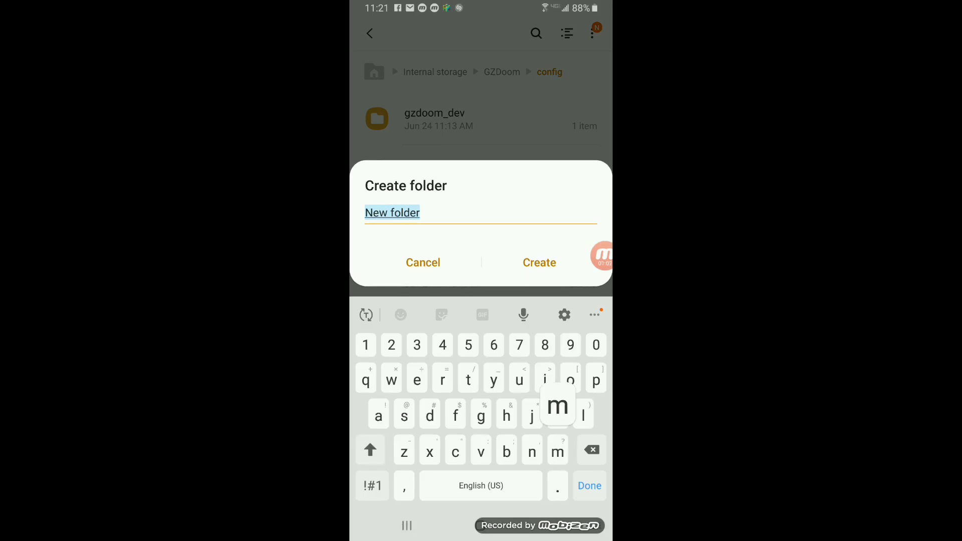
click(539, 262)
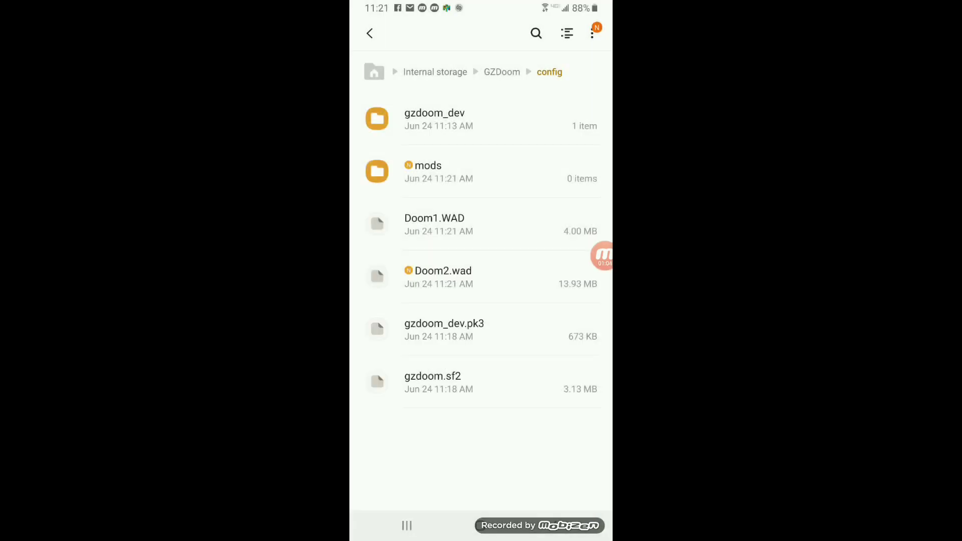
click(434, 71)
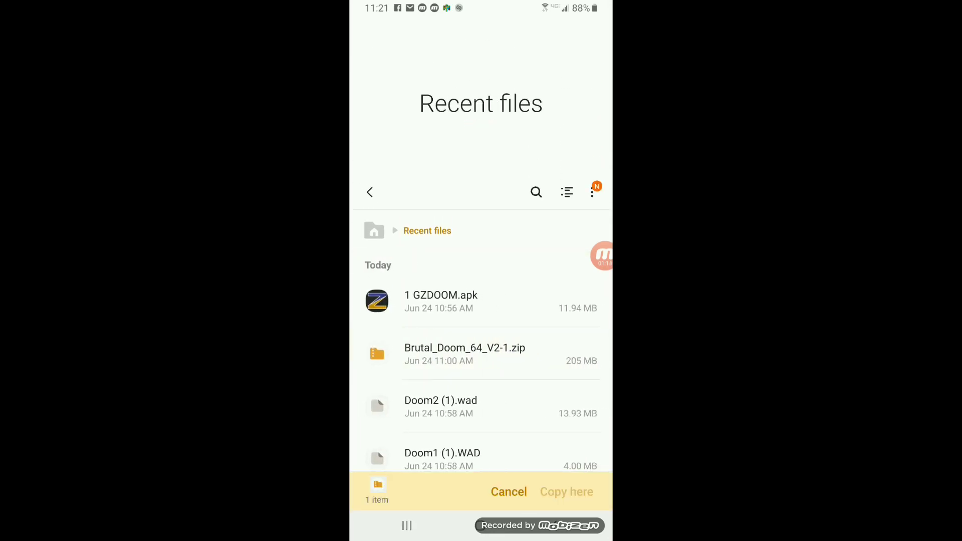
Paste Brutal_Doom_64_V2-1.zip into GZDoom > config > mods and extract all its contents.
click(373, 230)
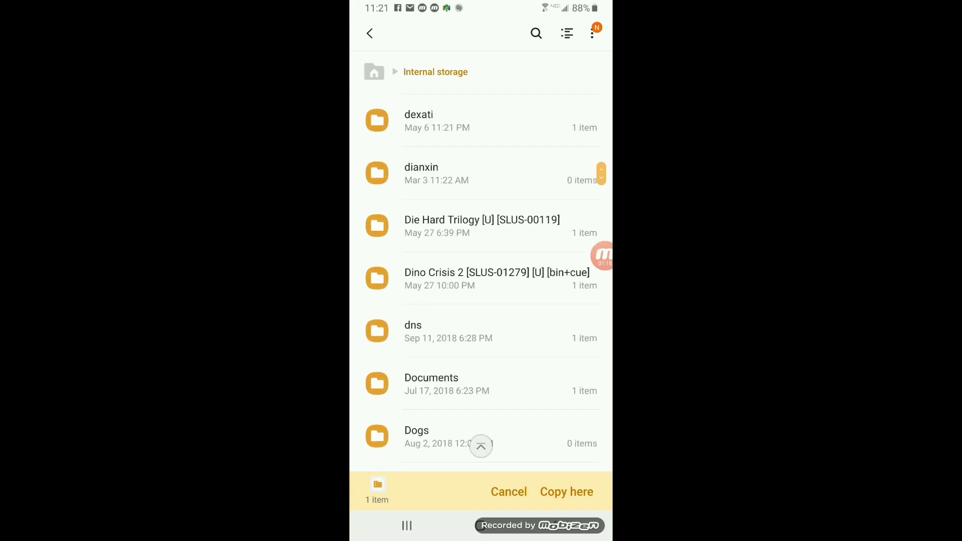
scroll(down, 3)
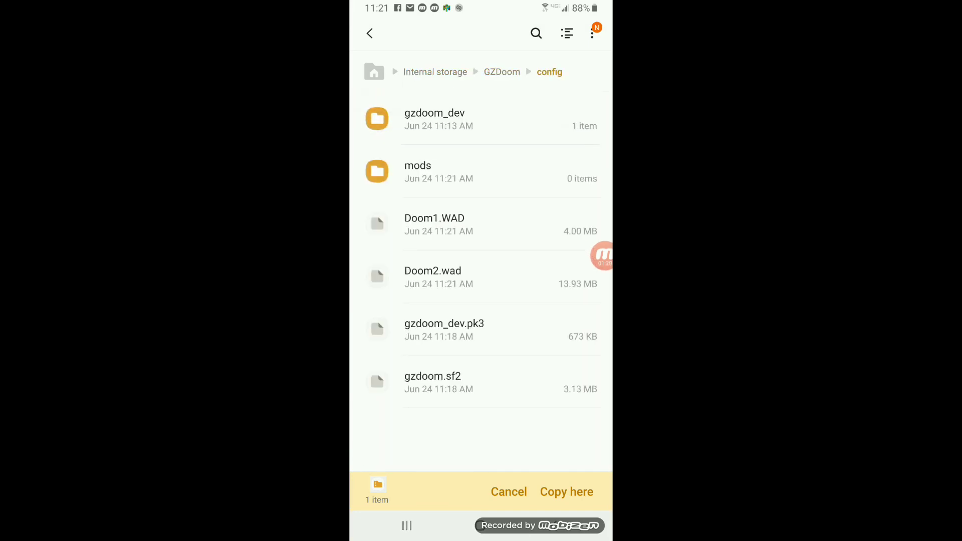
click(565, 492)
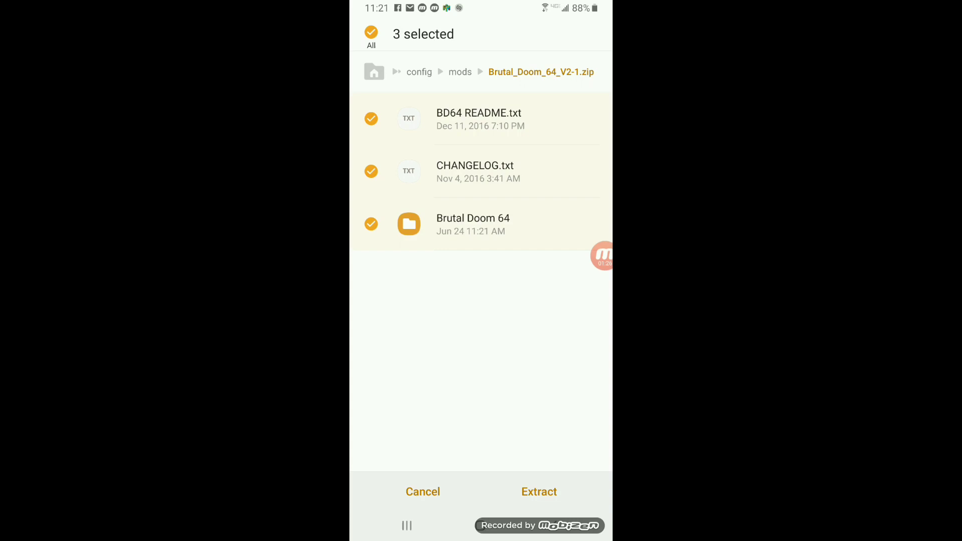
click(539, 492)
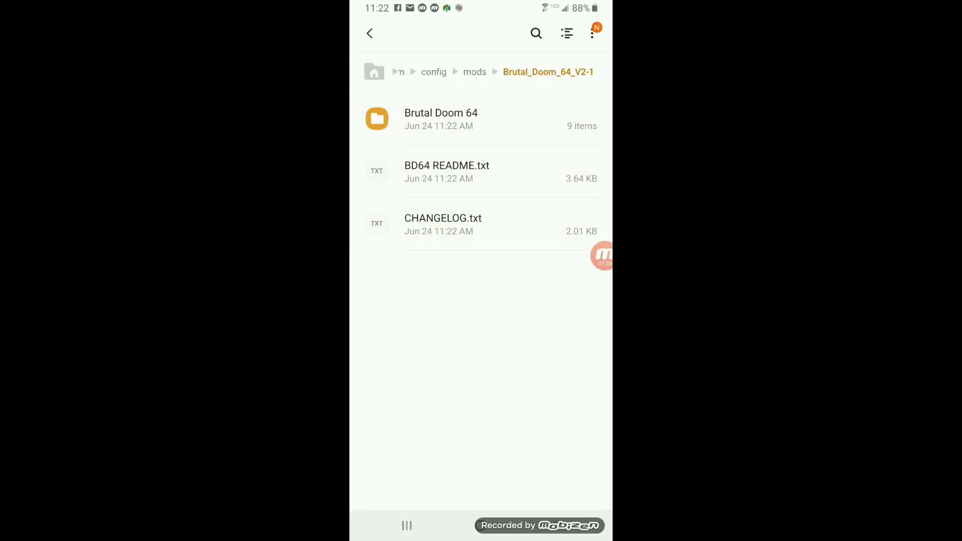
Copy bd64gamev2.pk3, bd64mapsV2.pk3 and ZD64MUSIC.PK3 directly into the mods folder.
click(441, 119)
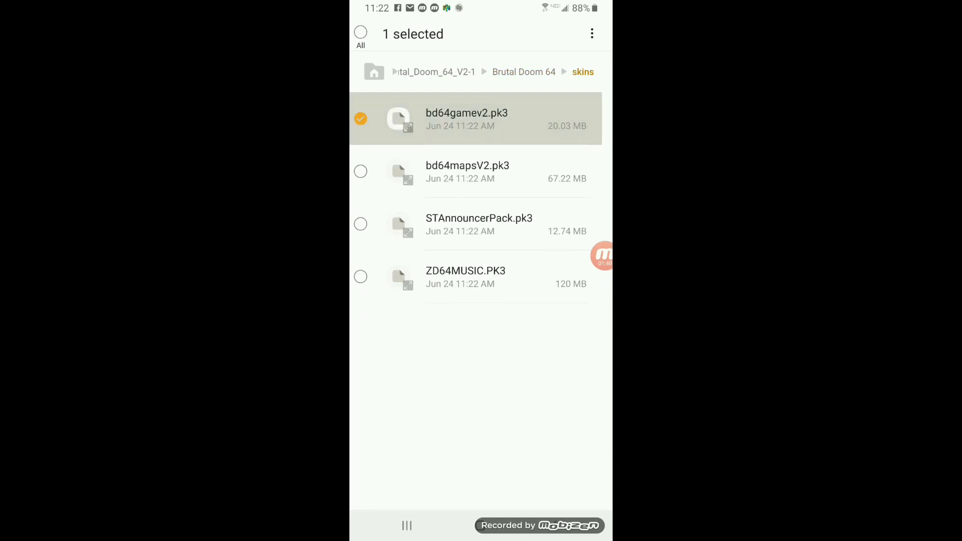
click(370, 172)
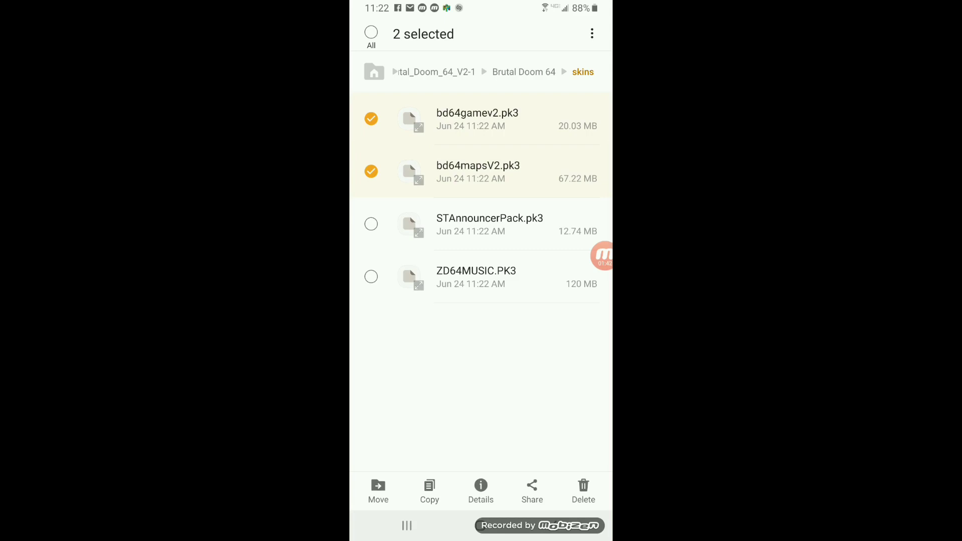
click(371, 276)
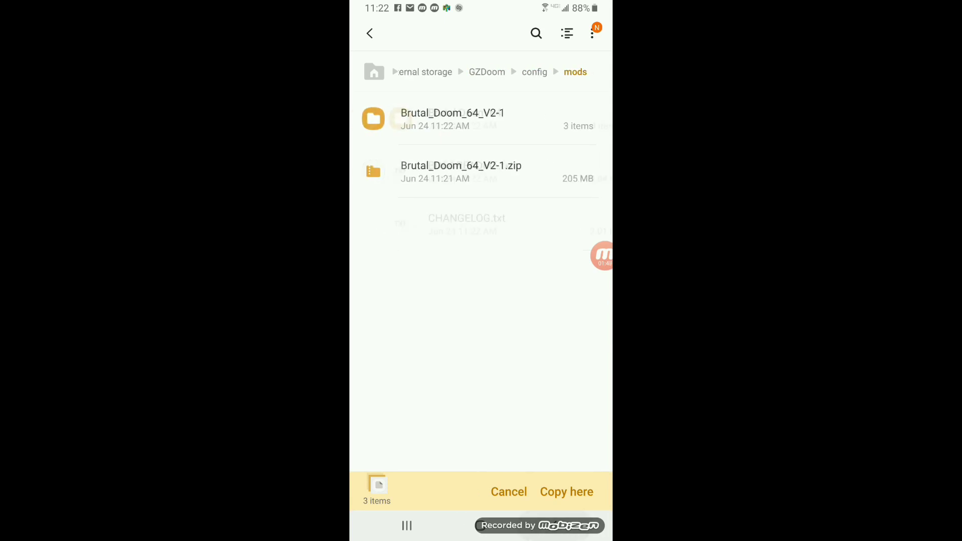
click(535, 72)
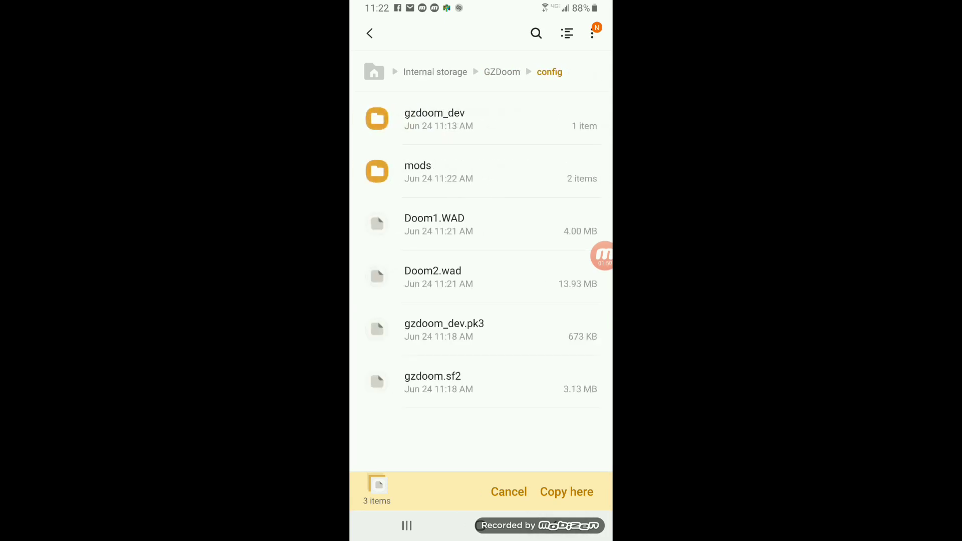
click(566, 491)
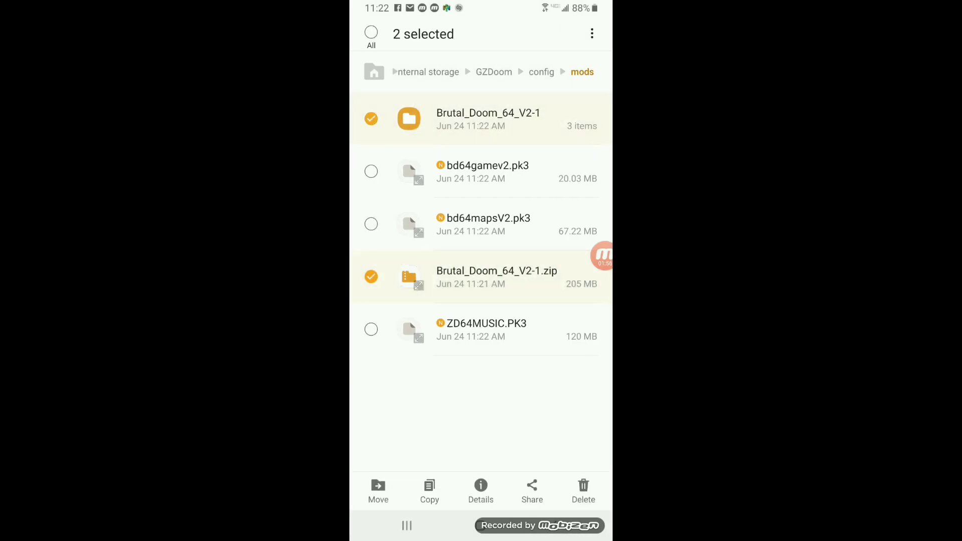
Delete the extracted Brutal_Doom_64_V2-1 folder and its zip, confirming the deletion.
click(583, 490)
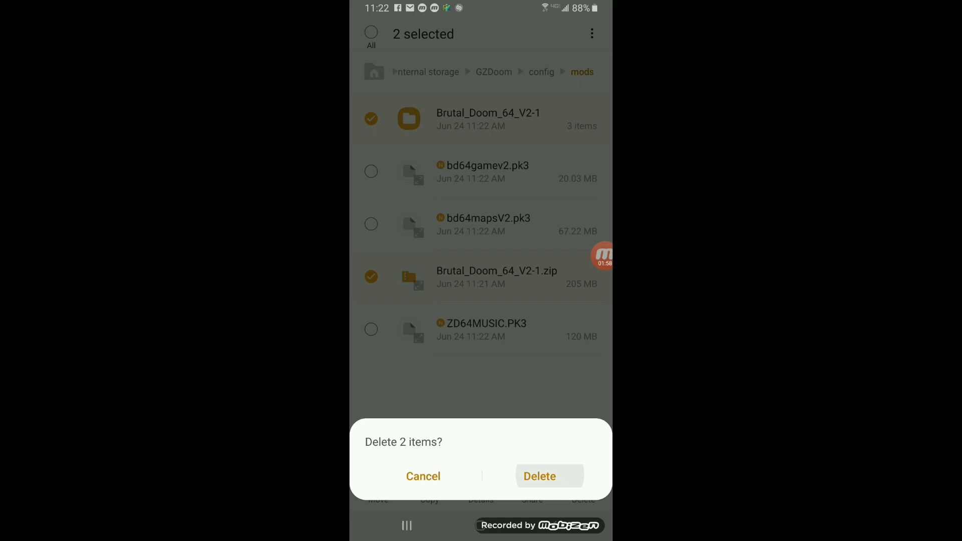
click(540, 476)
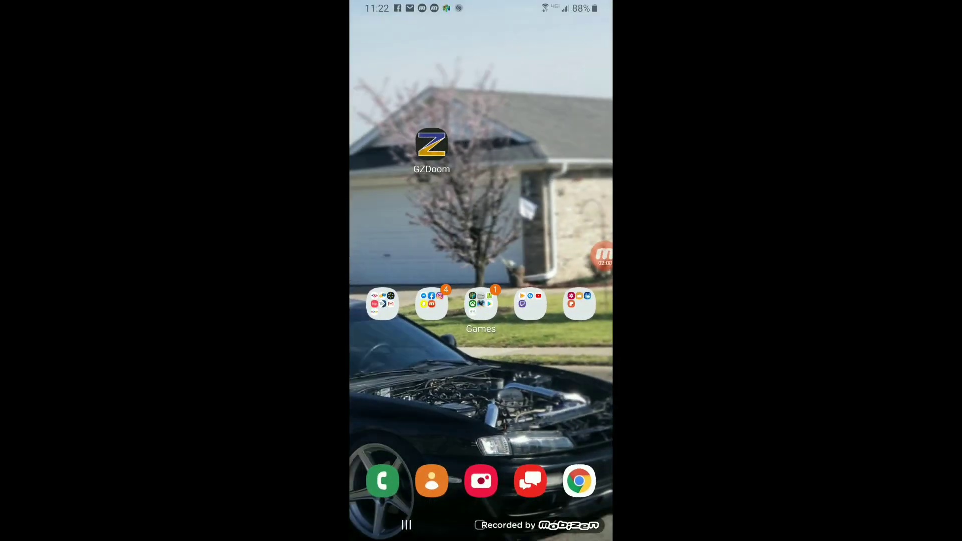
Launch My Files from the home screen, landing on the Beloko folder.
click(600, 254)
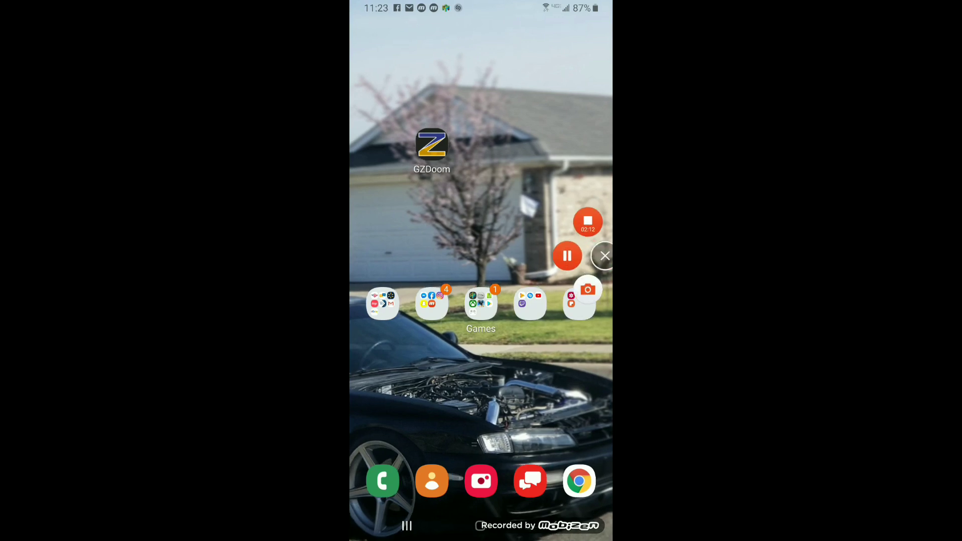
click(603, 256)
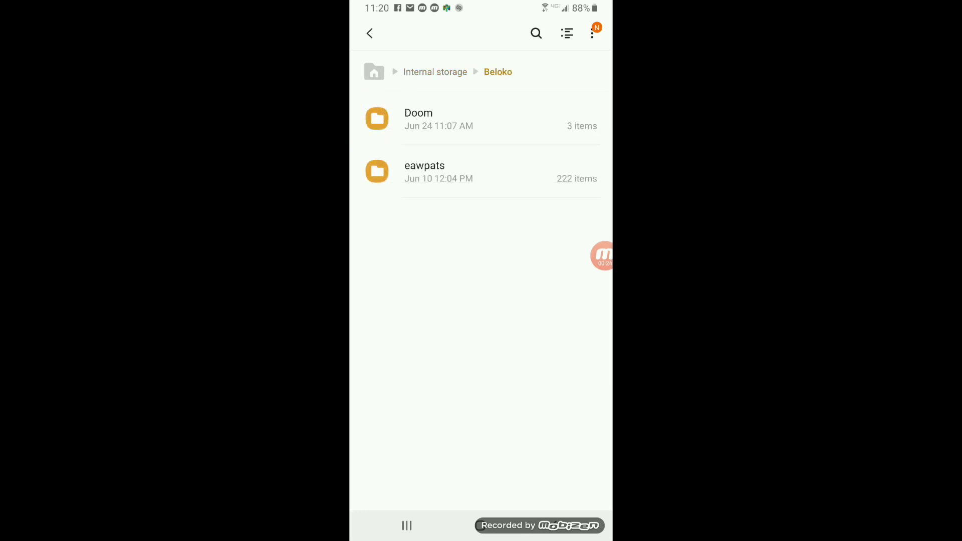
Inspect GZDoom config's mods, wads and WAD files, then go back home.
click(419, 120)
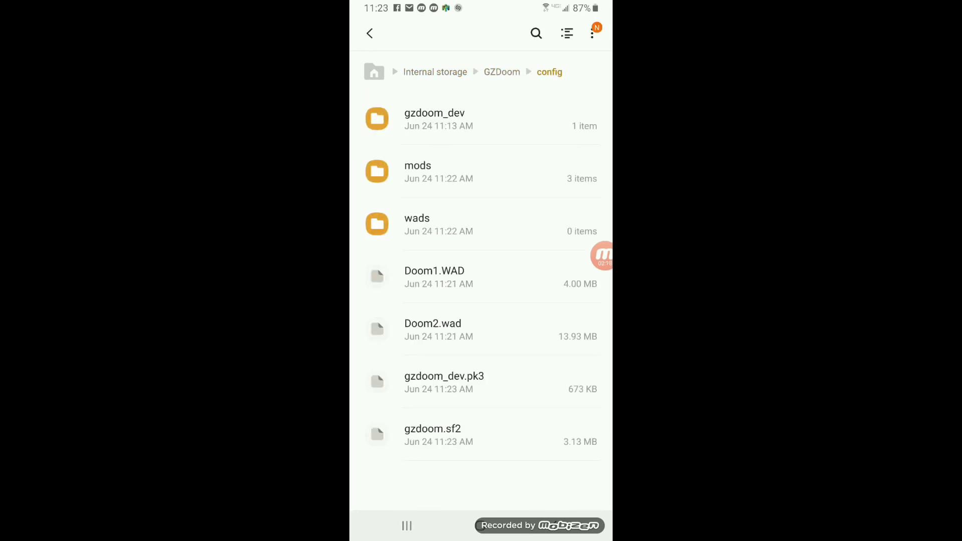
click(422, 224)
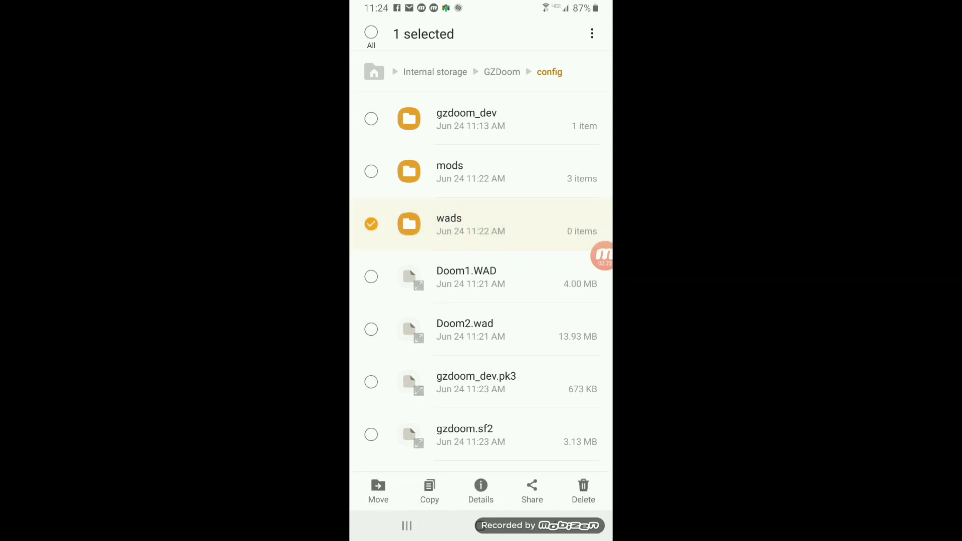
click(371, 224)
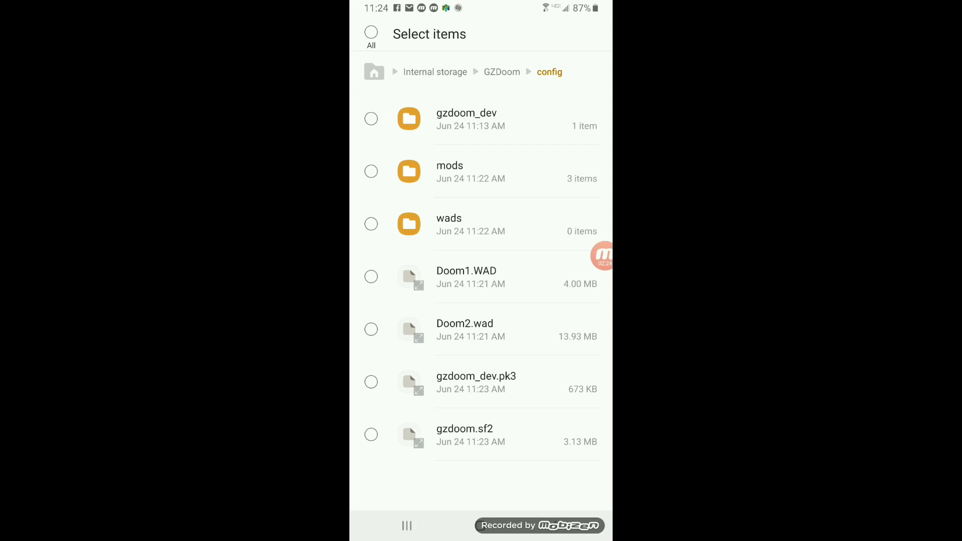
click(371, 171)
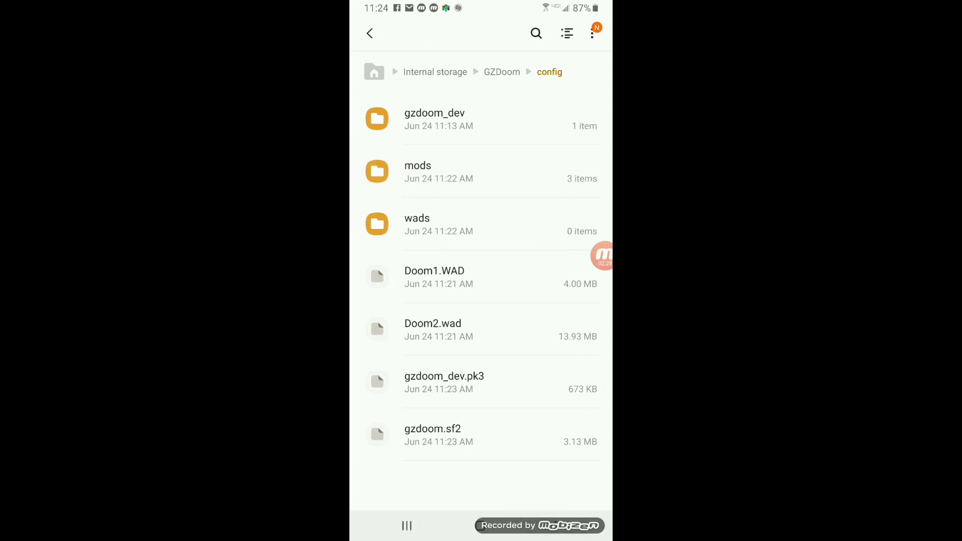
click(417, 172)
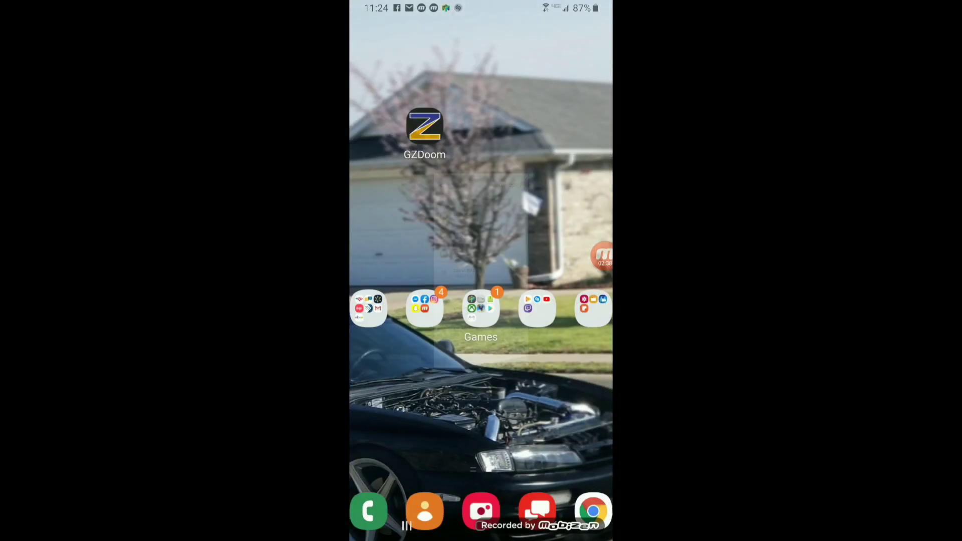
Open GZDoom and pick doom2.wad from the GZDOOM tab list.
click(425, 126)
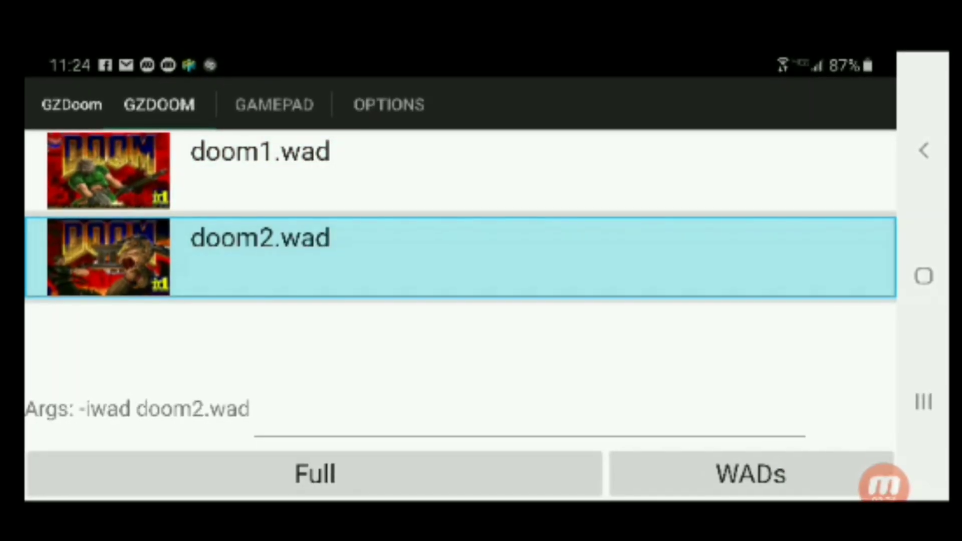
click(314, 473)
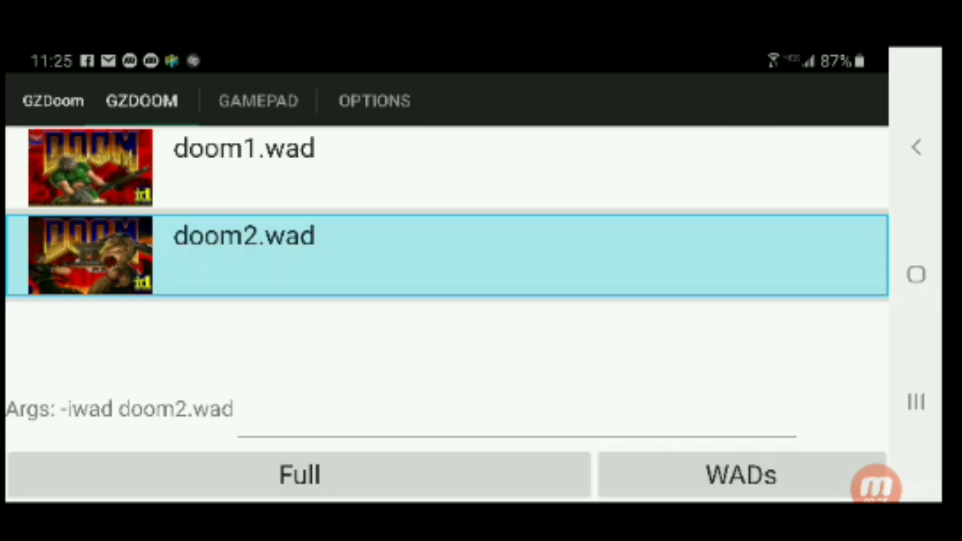
Select the bd64gamev2, bd64mapsV2 and ZD64MUSIC pk3s under MODS and confirm.
click(740, 475)
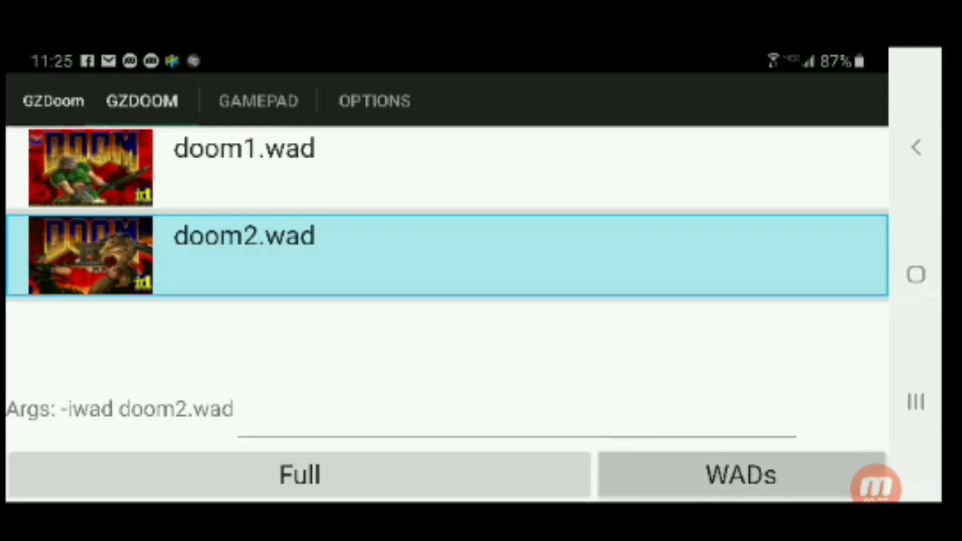
click(740, 473)
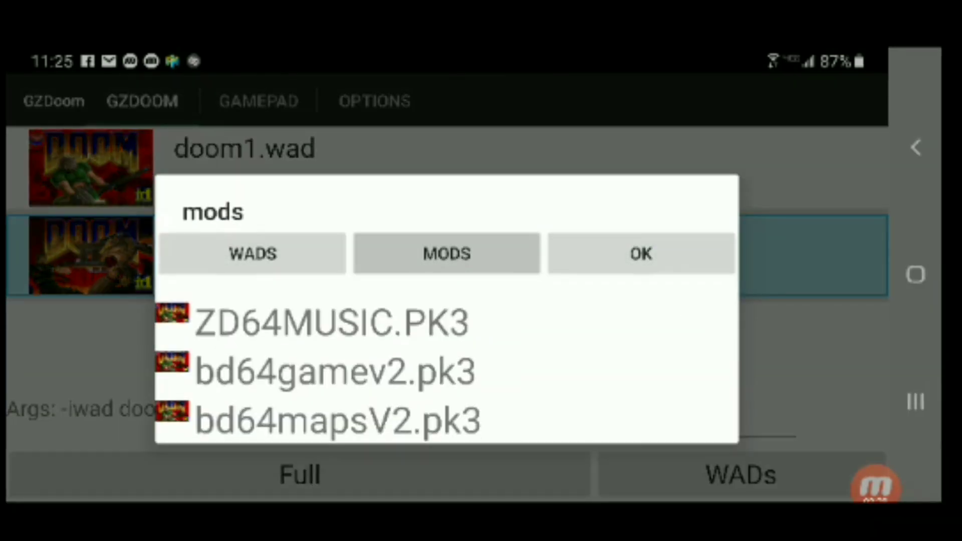
click(336, 372)
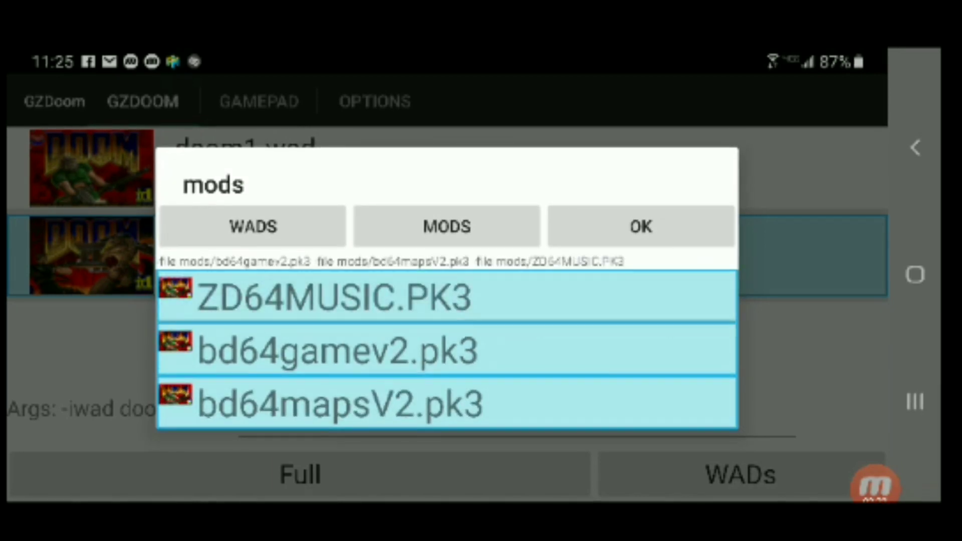
click(639, 226)
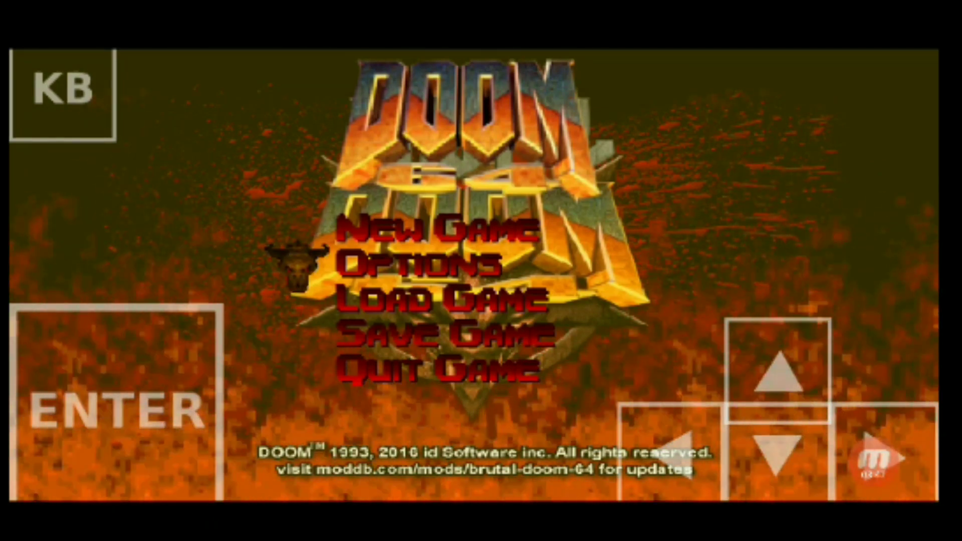
Choose New Game from the Brutal Doom 64 menu to reach Classical/Tactical/Random class selection.
click(422, 264)
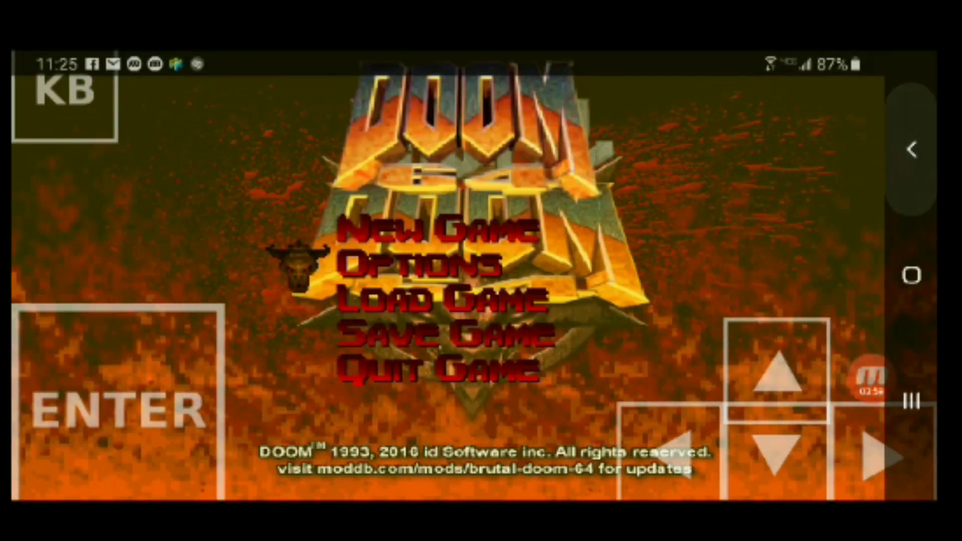
click(434, 232)
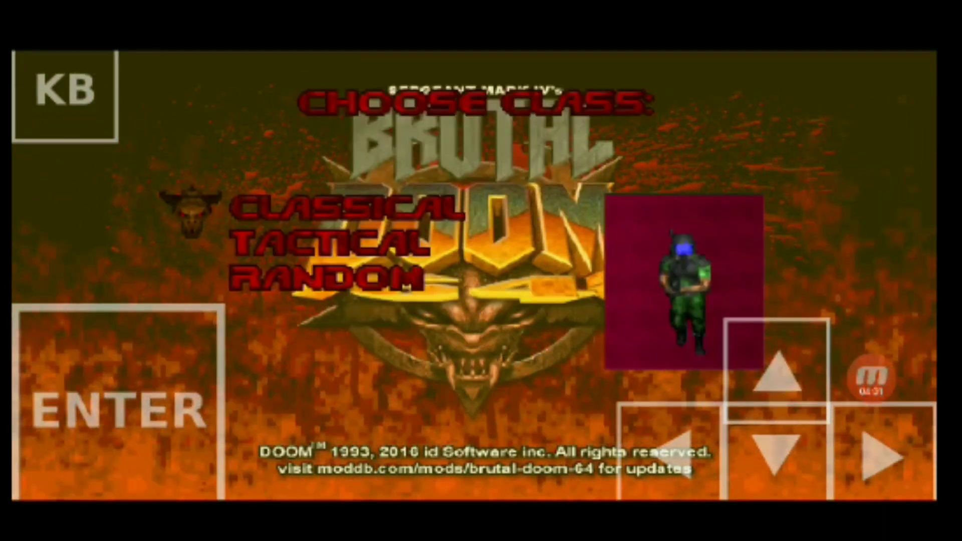